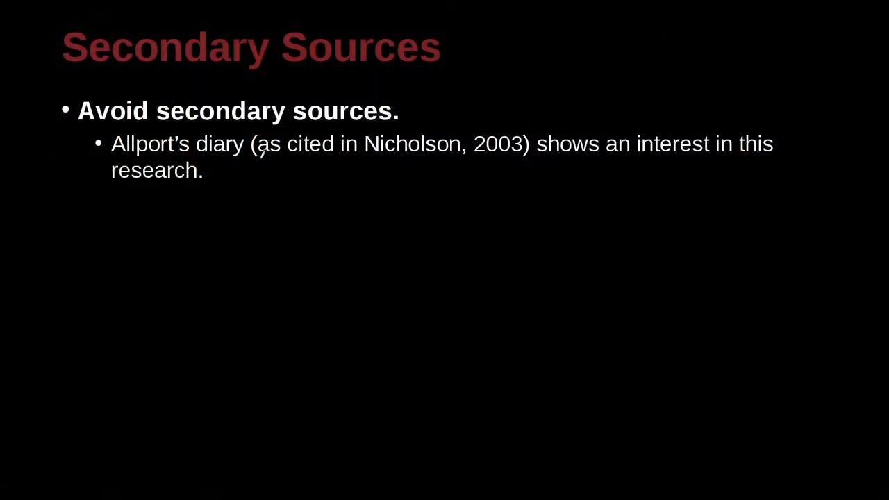
Underline 'as cited' in the Allport's diary citation example with a red pen mark.
{"action": "left_click_drag", "start_coordinate": [257, 158], "coordinate": [340, 158]}
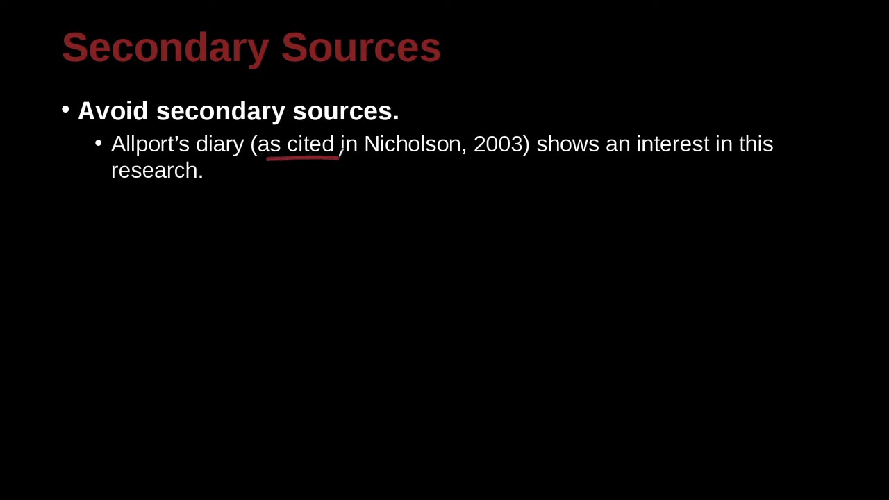